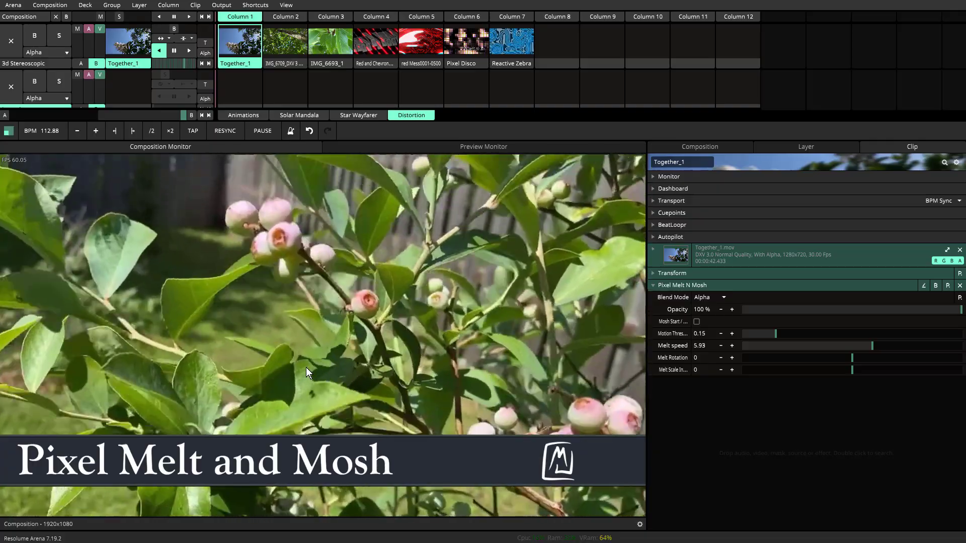
# Mosh Together_1 at a 0.18 motion threshold, then stop moshing and lower it to 0.06
pyautogui.click(697, 321)
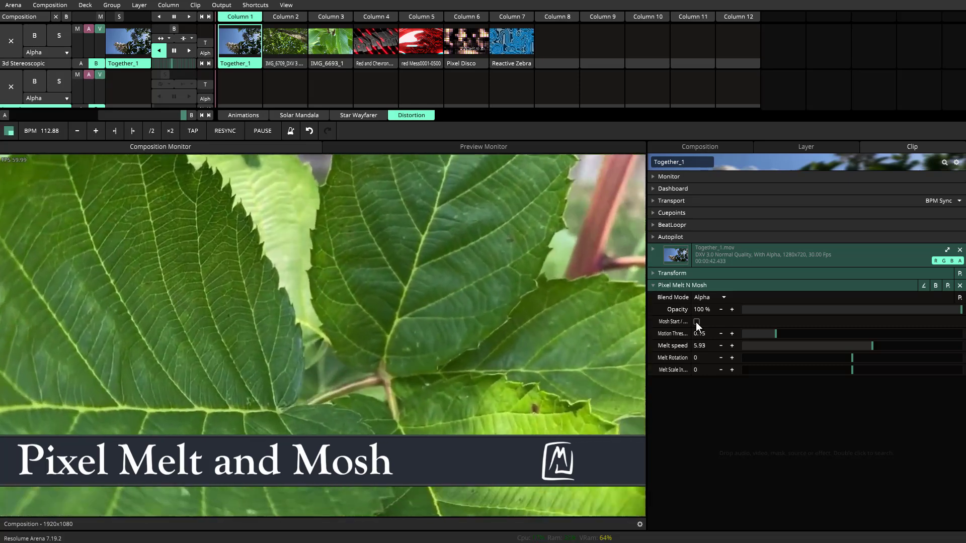
pyautogui.click(697, 322)
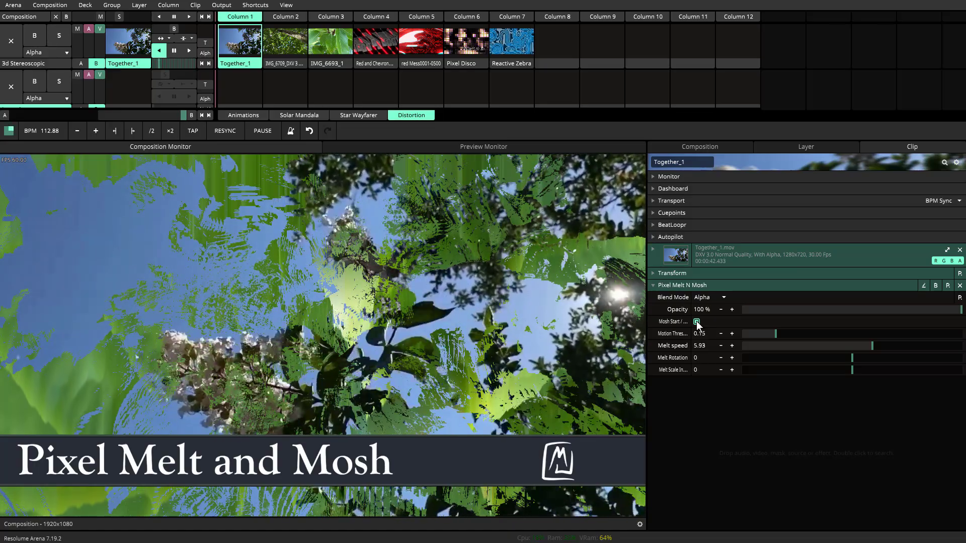
pyautogui.click(697, 321)
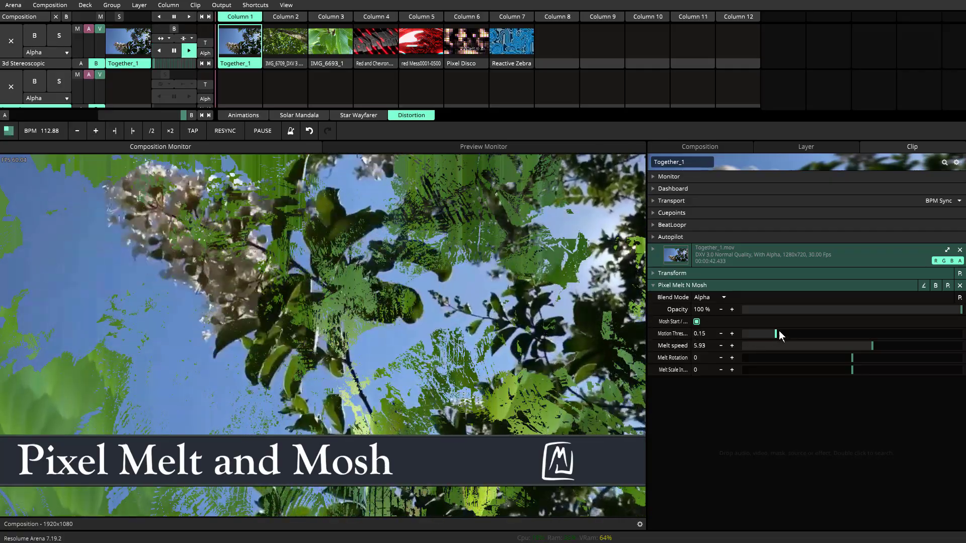
pyautogui.moveTo(777, 333); pyautogui.dragTo(783, 333)
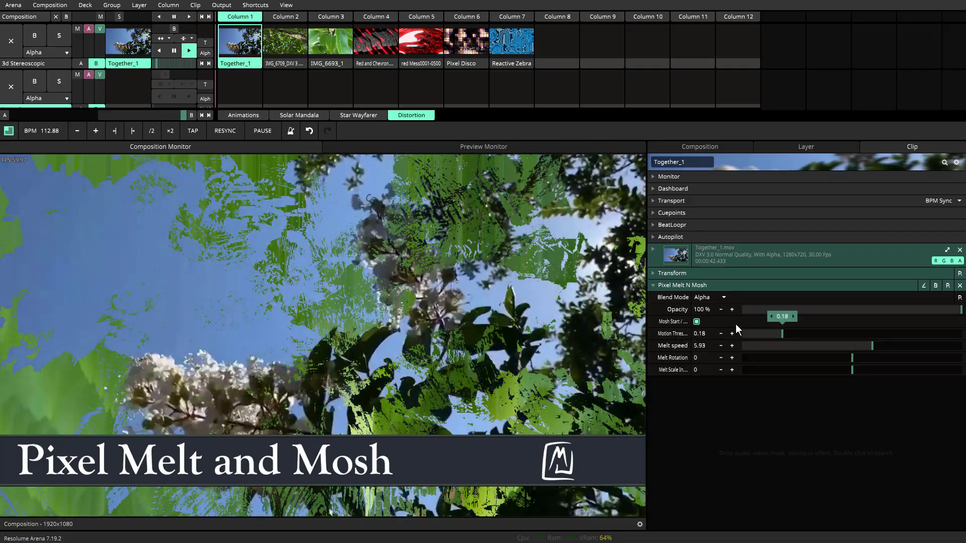
pyautogui.click(697, 321)
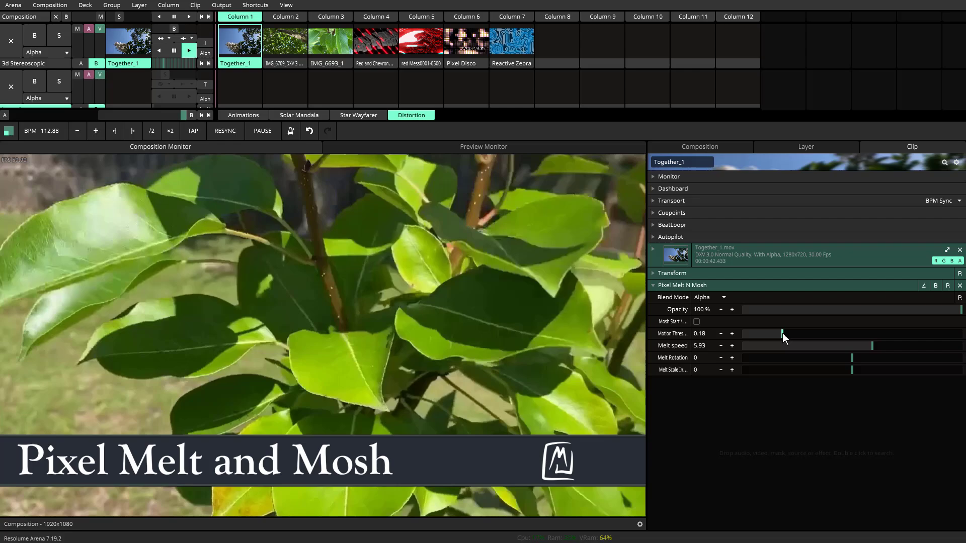
pyautogui.moveTo(782, 333); pyautogui.dragTo(757, 333)
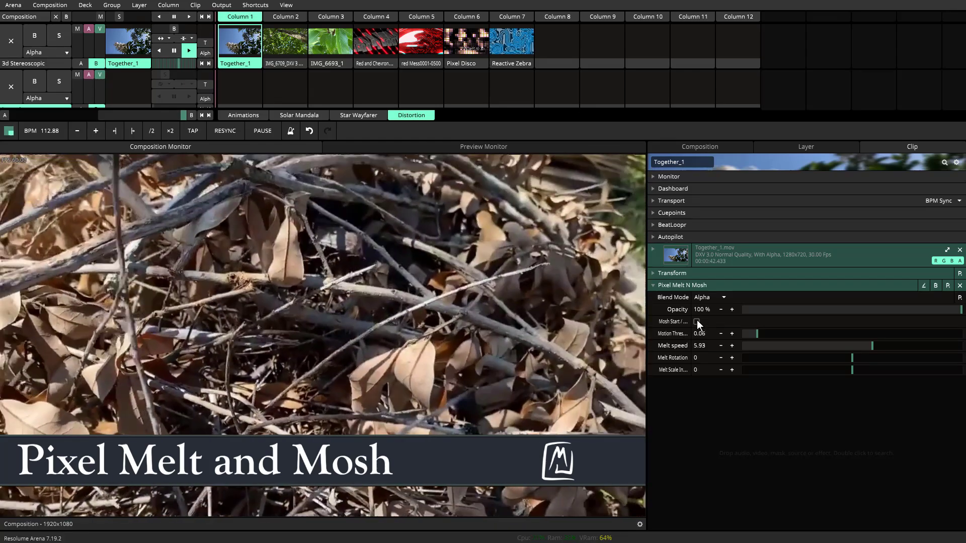
# Re-enable Mosh Start, drop Motion Threshold to 0.01 and slow Melt speed to 0.28
pyautogui.click(696, 321)
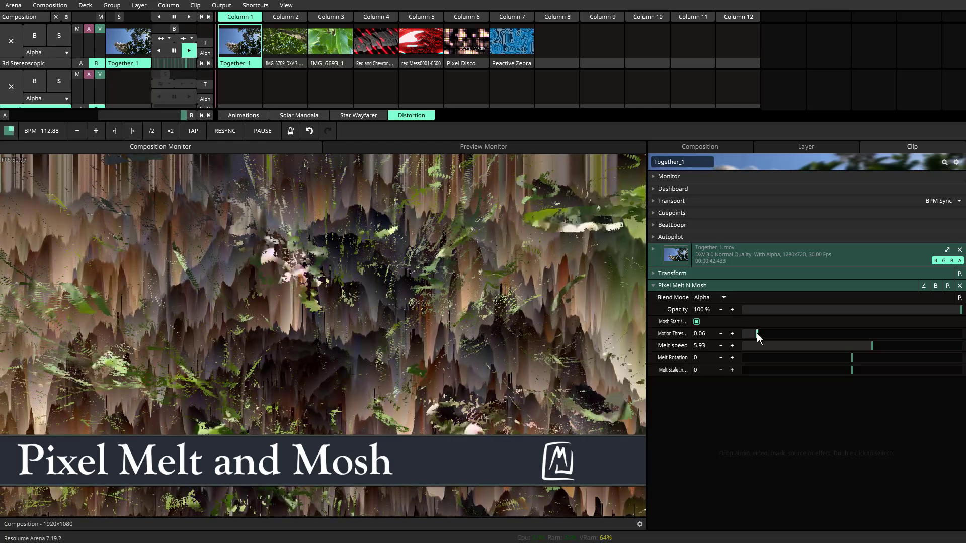
pyautogui.moveTo(758, 333); pyautogui.dragTo(789, 333)
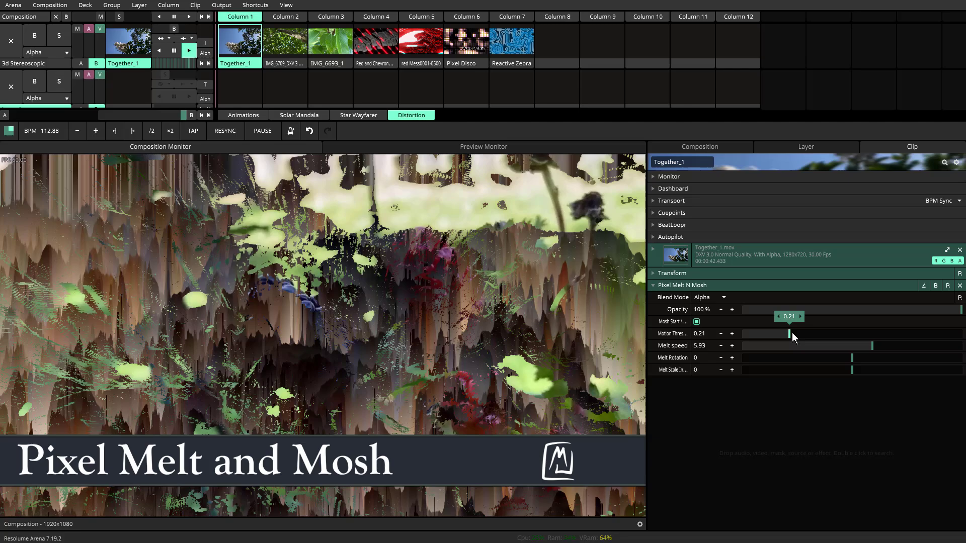
pyautogui.moveTo(789, 333); pyautogui.dragTo(826, 333)
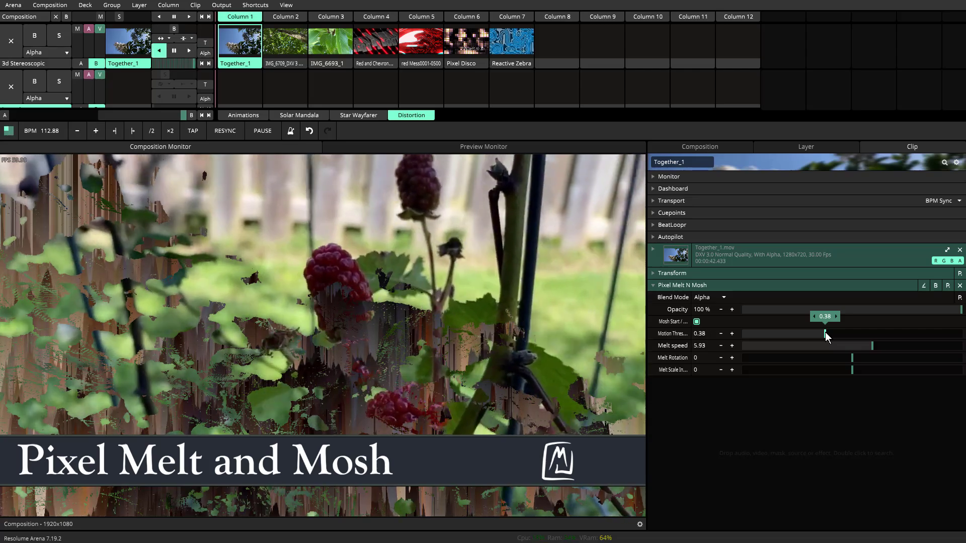
pyautogui.moveTo(826, 330); pyautogui.dragTo(860, 329)
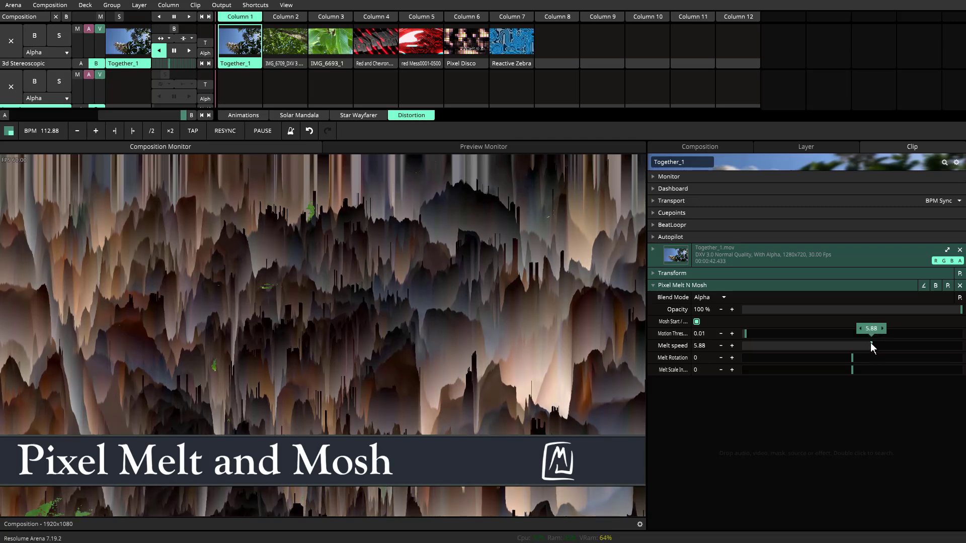
pyautogui.moveTo(870, 345); pyautogui.dragTo(750, 345)
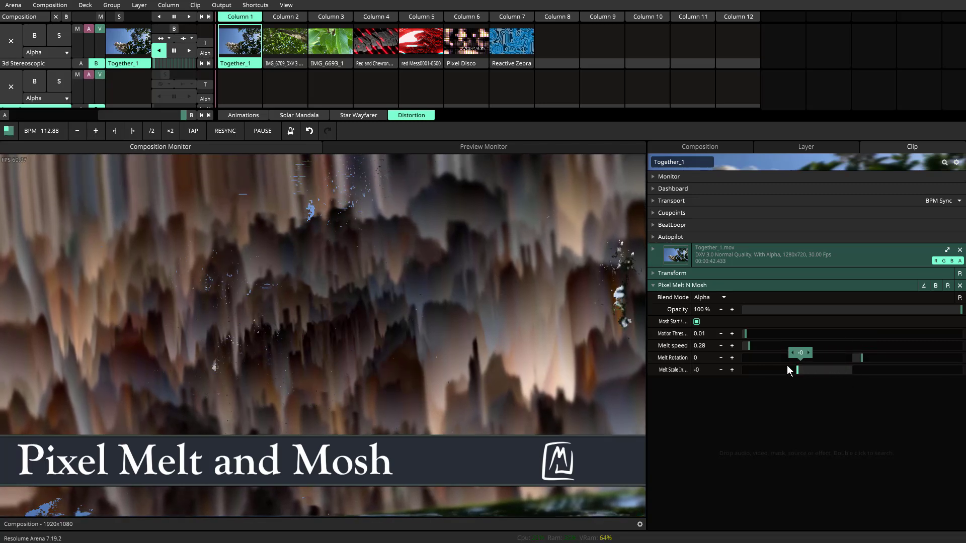
# Restart Mosh Start from a fresh frame and raise Motion Threshold via 0.19 to 0.25
pyautogui.click(696, 321)
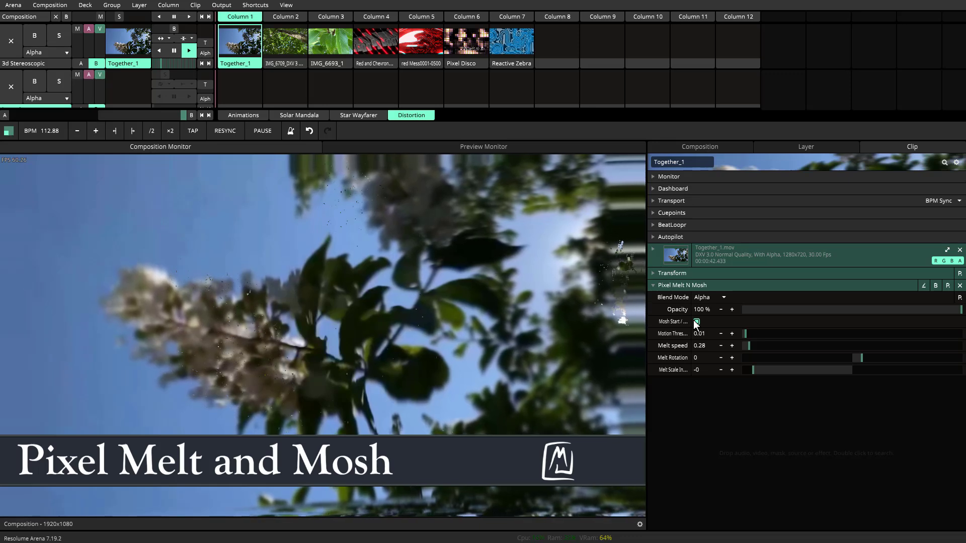
pyautogui.click(696, 321)
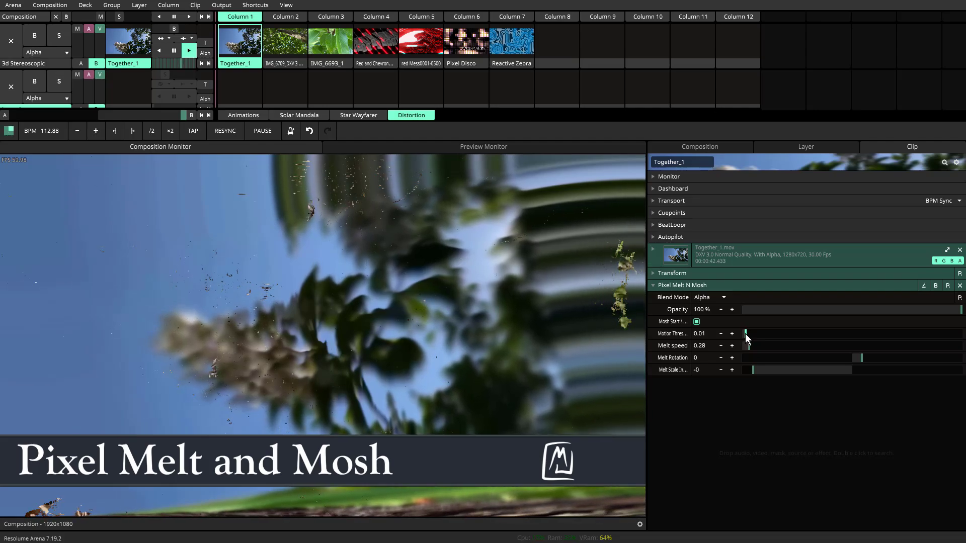
pyautogui.moveTo(746, 333); pyautogui.dragTo(785, 333)
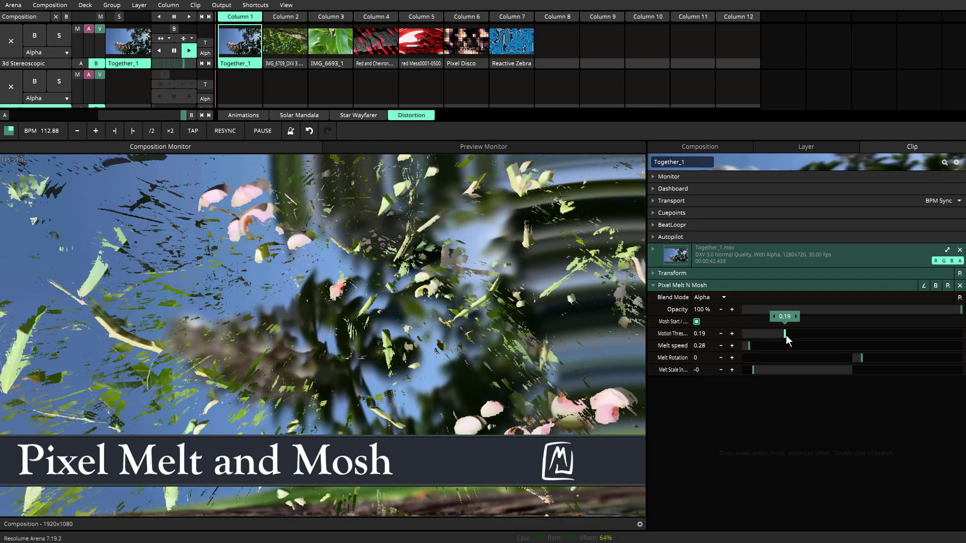
pyautogui.moveTo(785, 333); pyautogui.dragTo(798, 333)
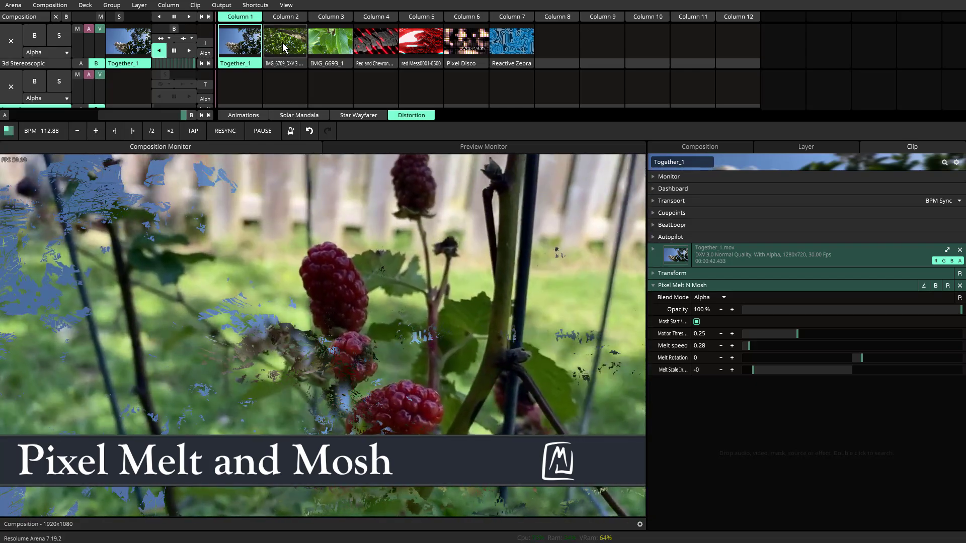
# Play the tree-branch and IMG_6693_1 leaf clips with moshing, then launch column 4's Red and Chevron
pyautogui.click(285, 41)
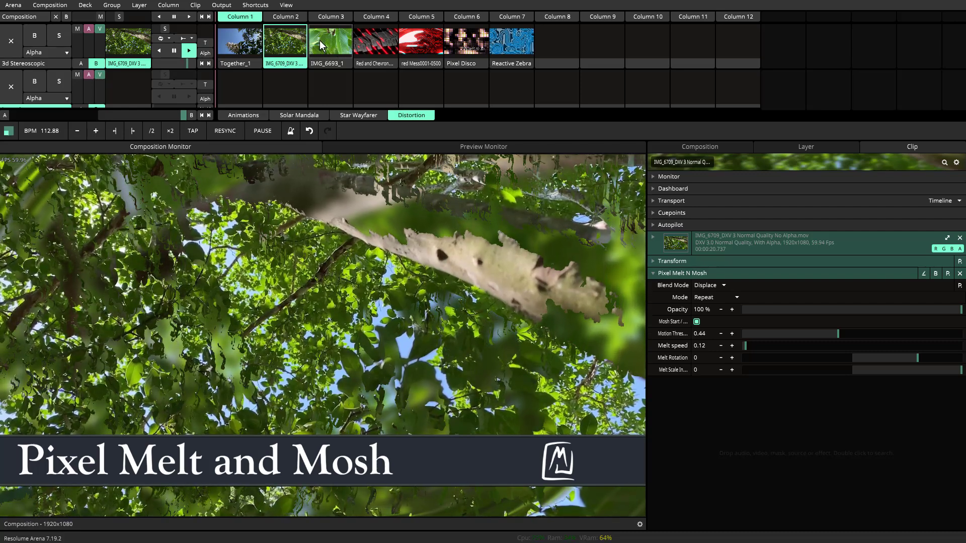
pyautogui.click(331, 41)
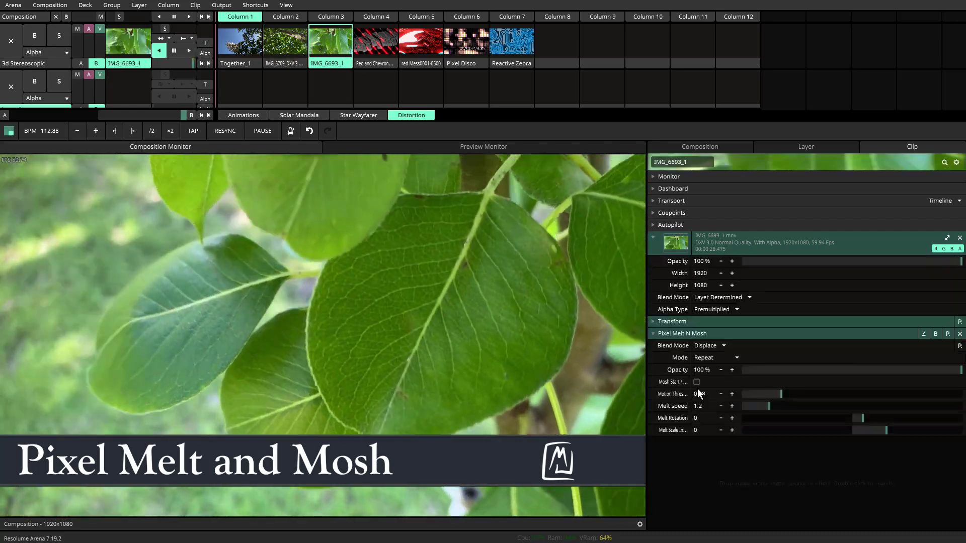
pyautogui.click(697, 381)
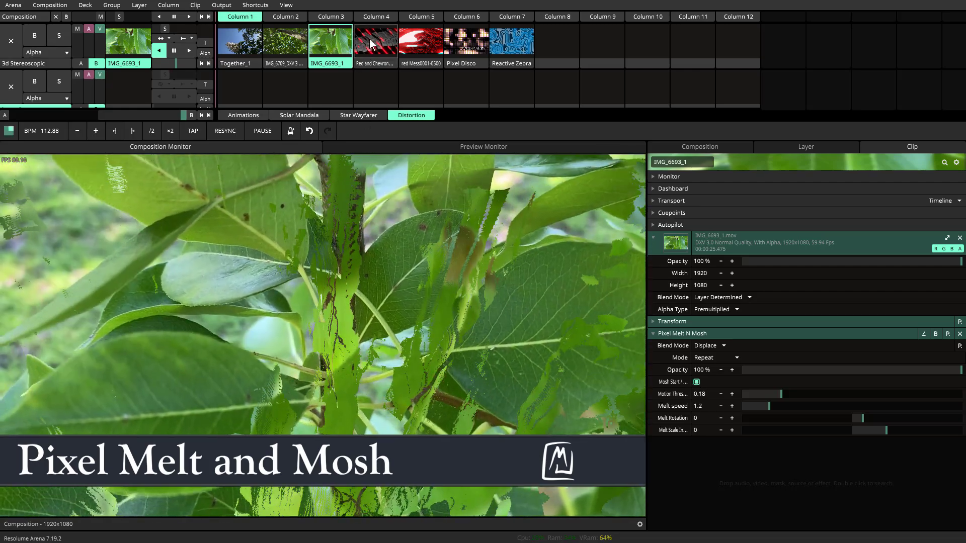
pyautogui.click(376, 42)
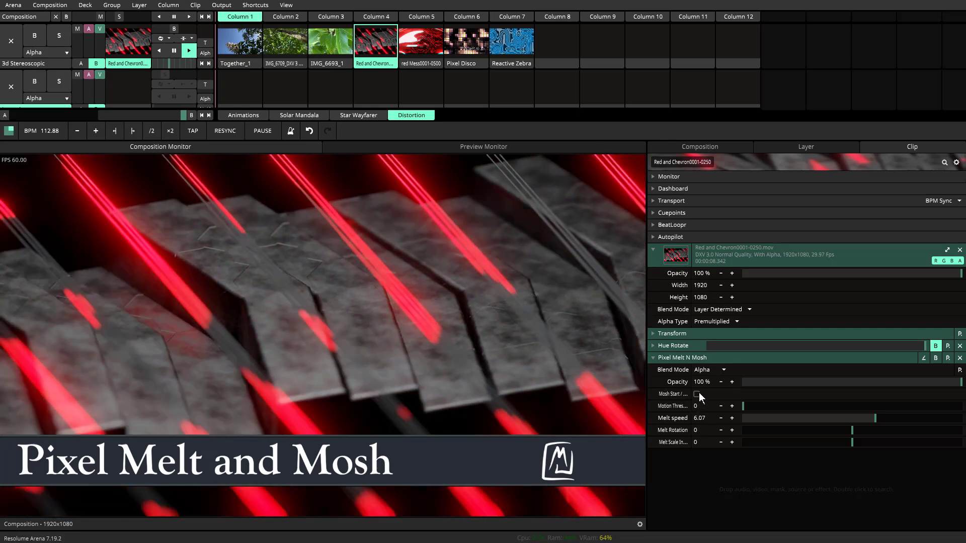
# Mosh Red and Chevron with Motion Threshold raised to 0.72, then launch column 5's red Mess
pyautogui.click(697, 393)
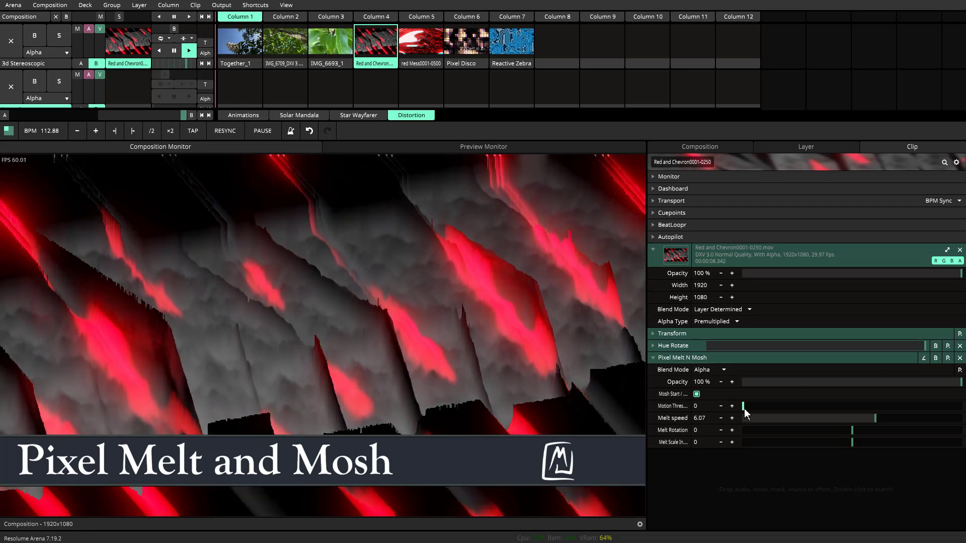
pyautogui.moveTo(745, 406); pyautogui.dragTo(838, 406)
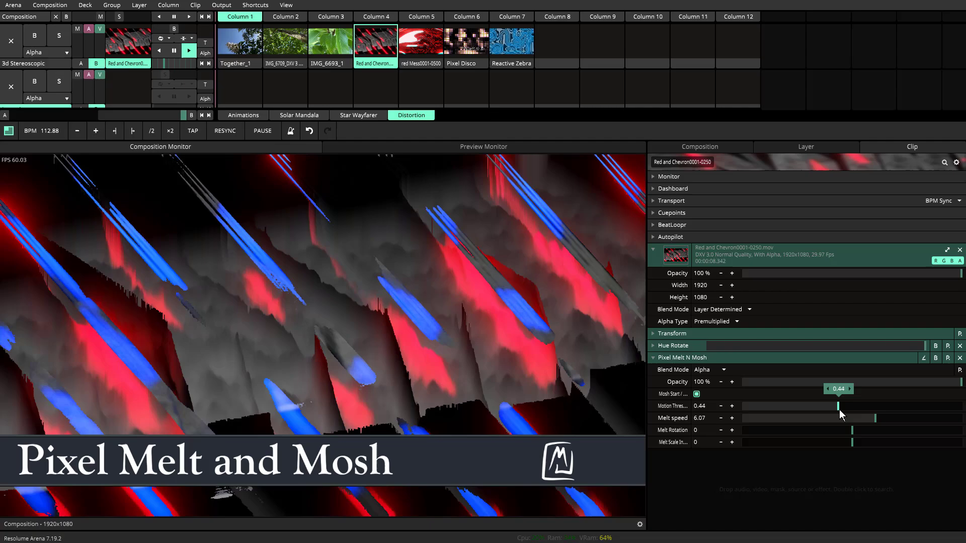
pyautogui.moveTo(838, 406); pyautogui.dragTo(847, 406)
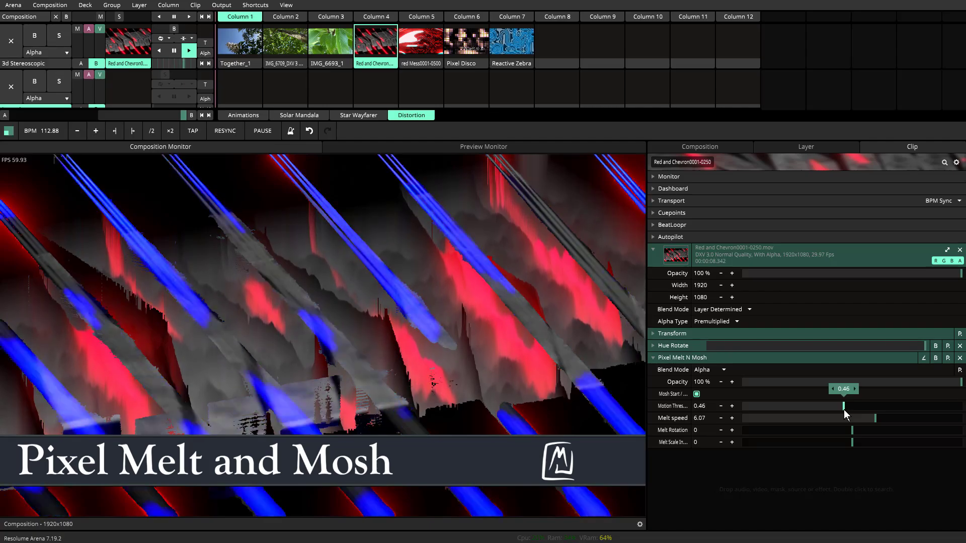
pyautogui.moveTo(852, 406); pyautogui.dragTo(873, 406)
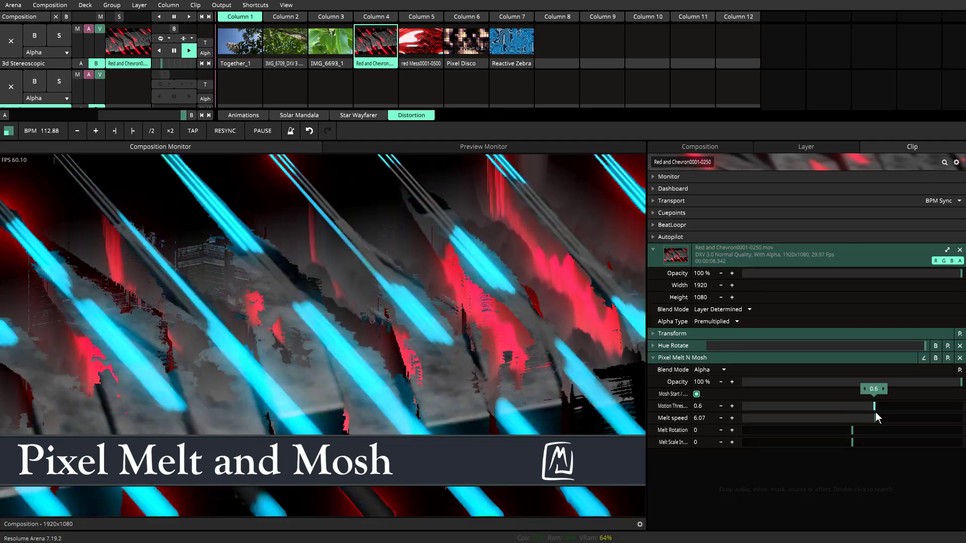
pyautogui.moveTo(875, 405); pyautogui.dragTo(902, 405)
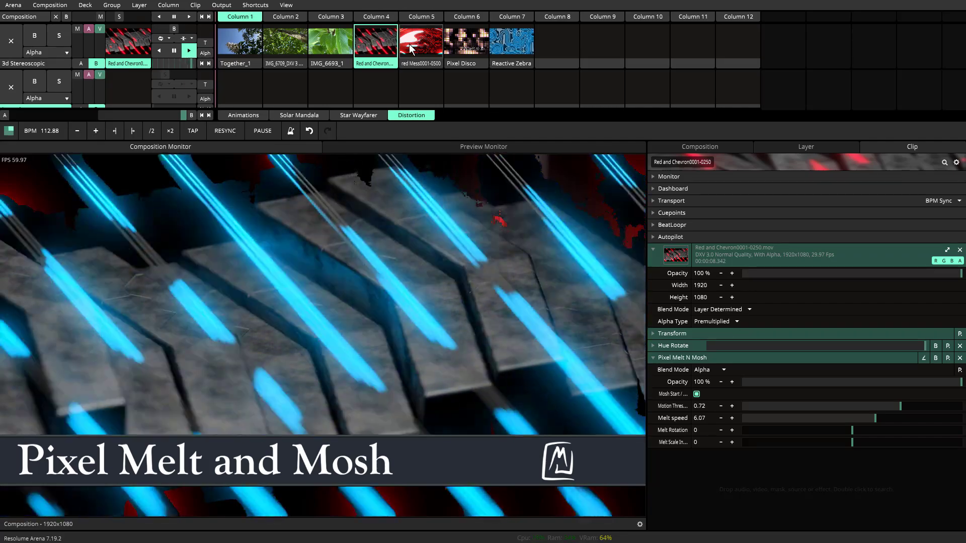
pyautogui.click(421, 41)
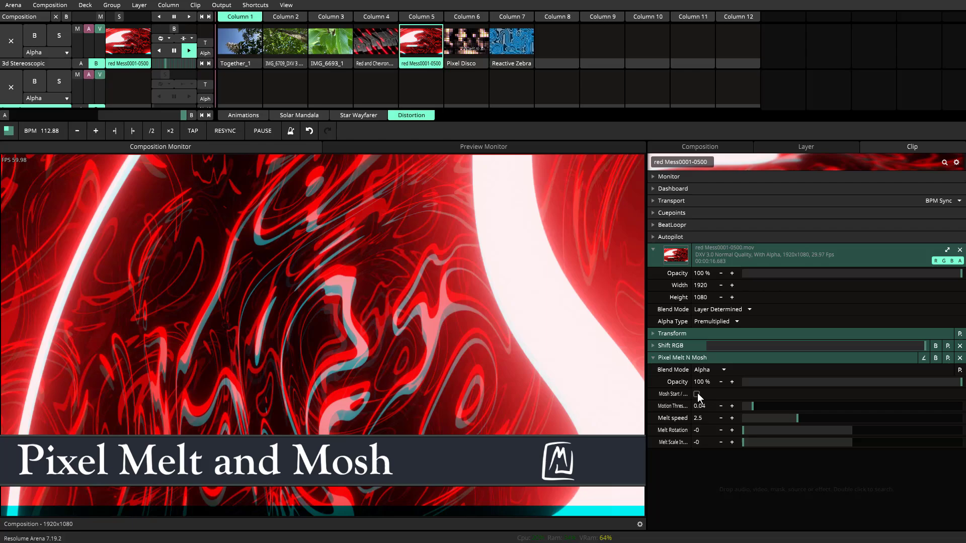
# Start and restart moshing on red Mess, then launch the Pixel Disco clip in column 6
pyautogui.click(697, 394)
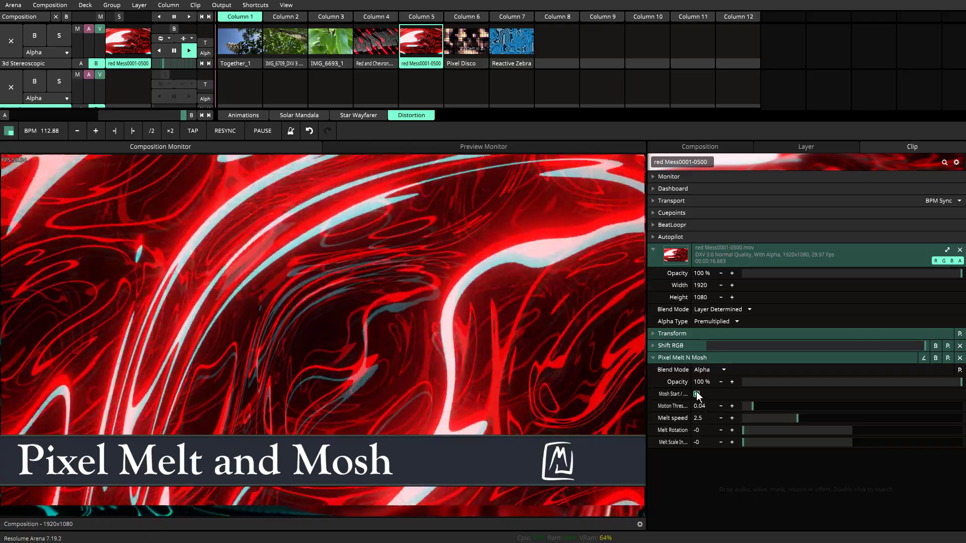
pyautogui.click(696, 395)
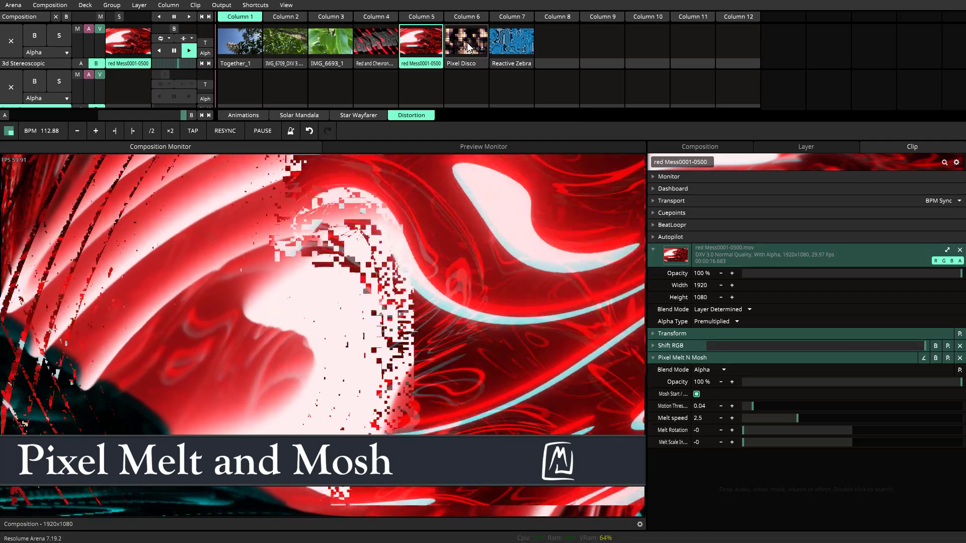
pyautogui.click(466, 41)
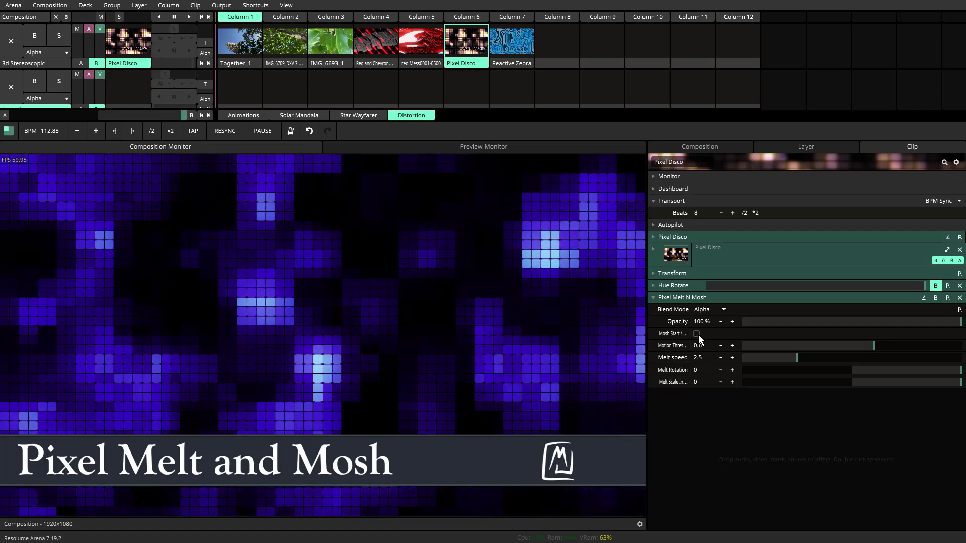
# Mosh Pixel Disco while pushing Motion Threshold from 0 up to 1, then switch moshing off
pyautogui.click(697, 333)
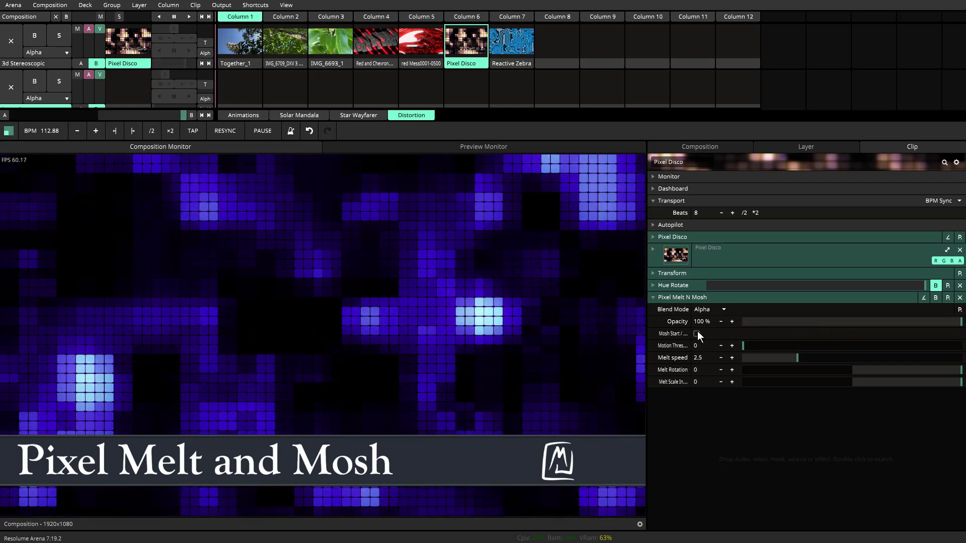
pyautogui.click(697, 333)
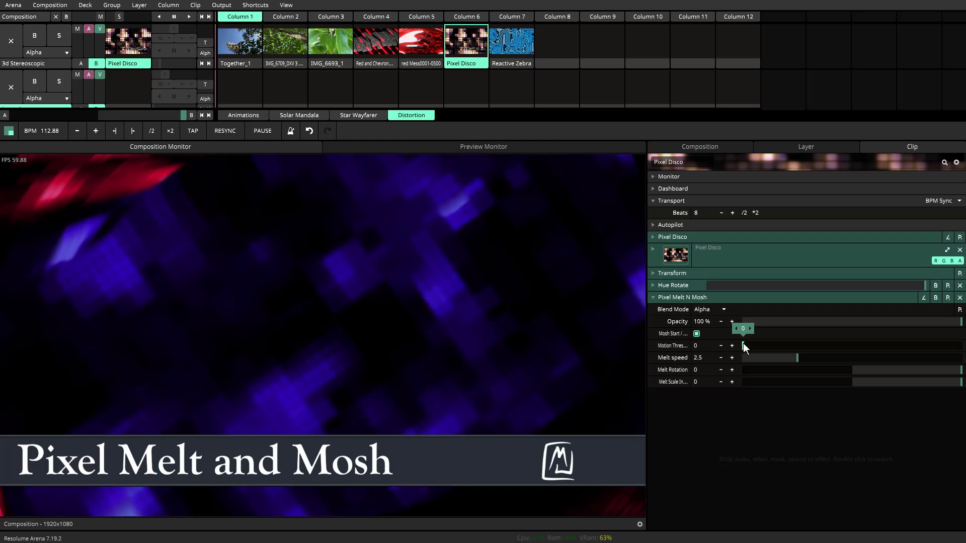
pyautogui.moveTo(746, 345); pyautogui.dragTo(782, 346)
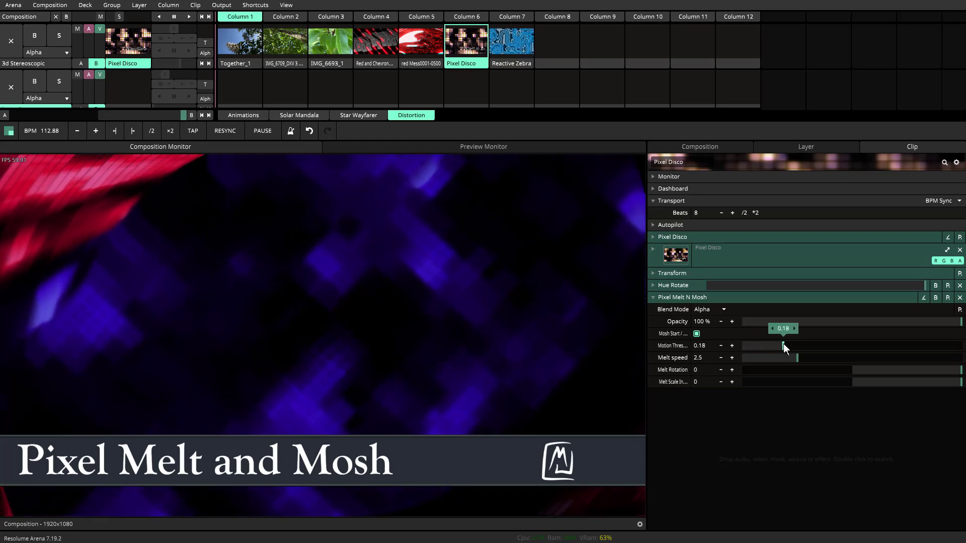
pyautogui.moveTo(784, 346); pyautogui.dragTo(811, 346)
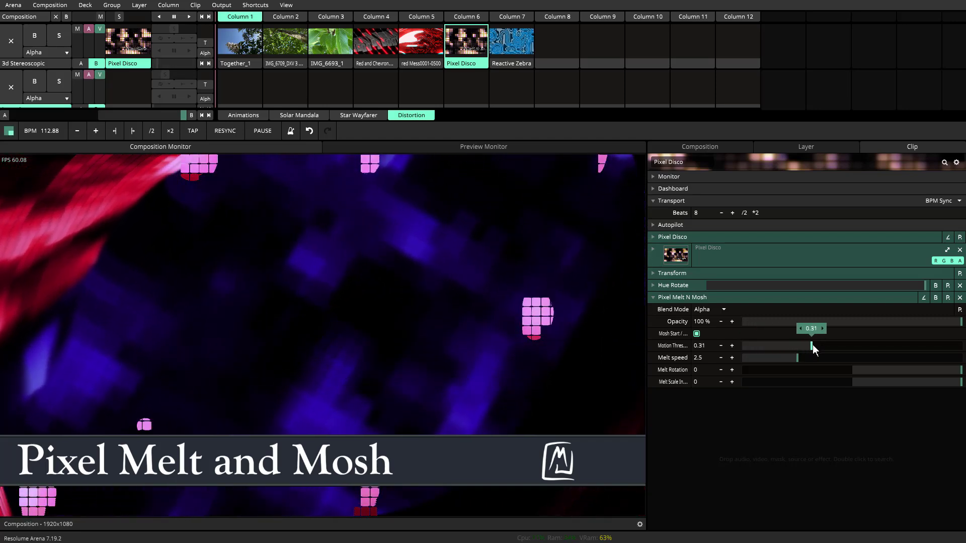
pyautogui.moveTo(811, 346); pyautogui.dragTo(845, 346)
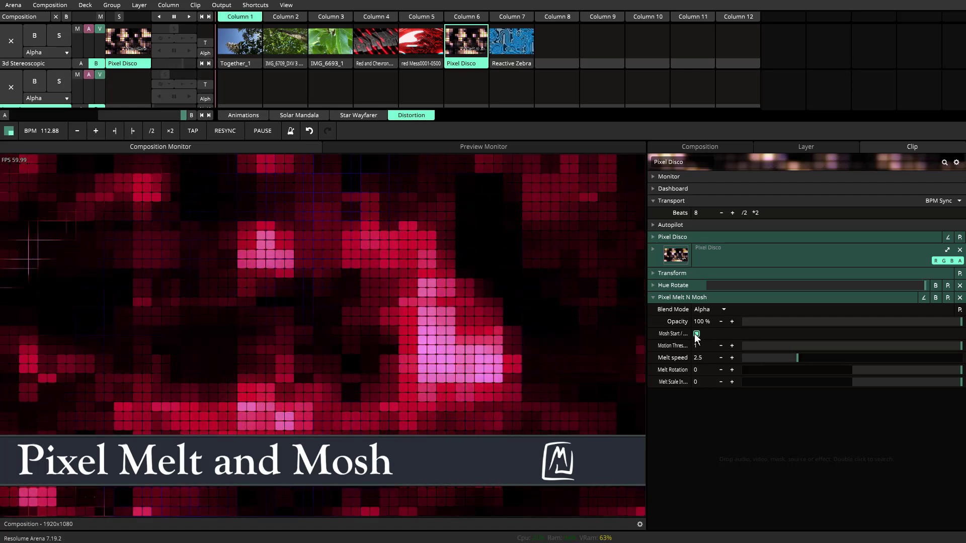
pyautogui.click(696, 333)
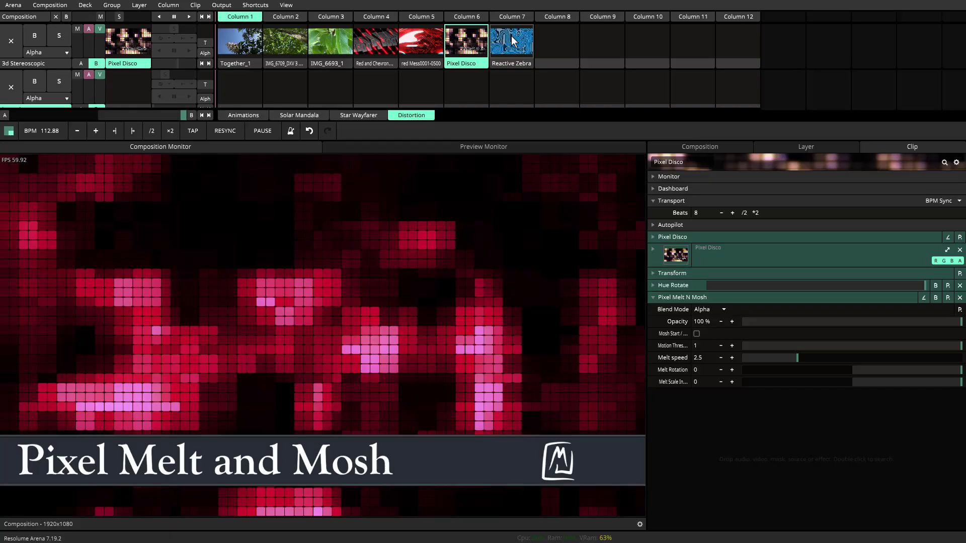
# Launch the column-7 Reactive Zebra clip and raise its Motion Threshold to 0.63
pyautogui.click(510, 40)
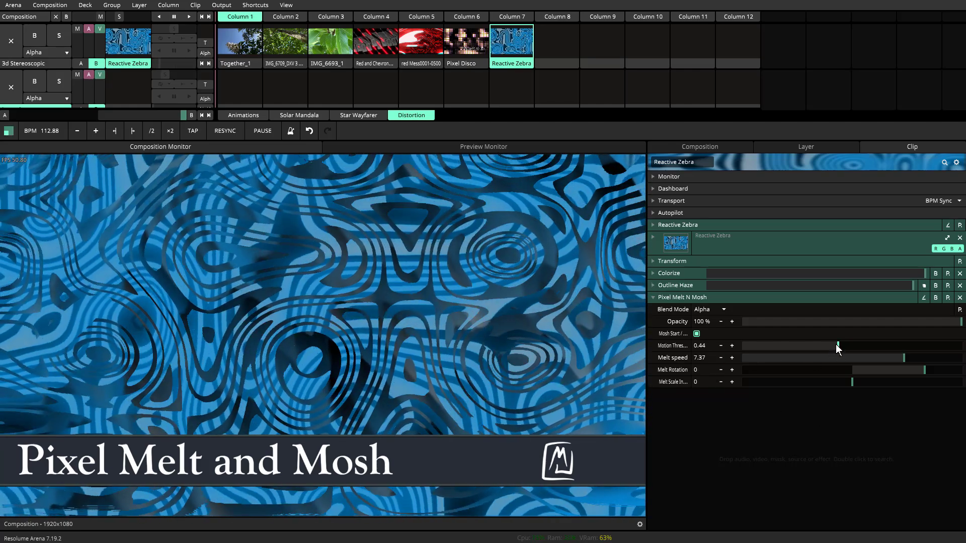
pyautogui.moveTo(837, 346); pyautogui.dragTo(882, 346)
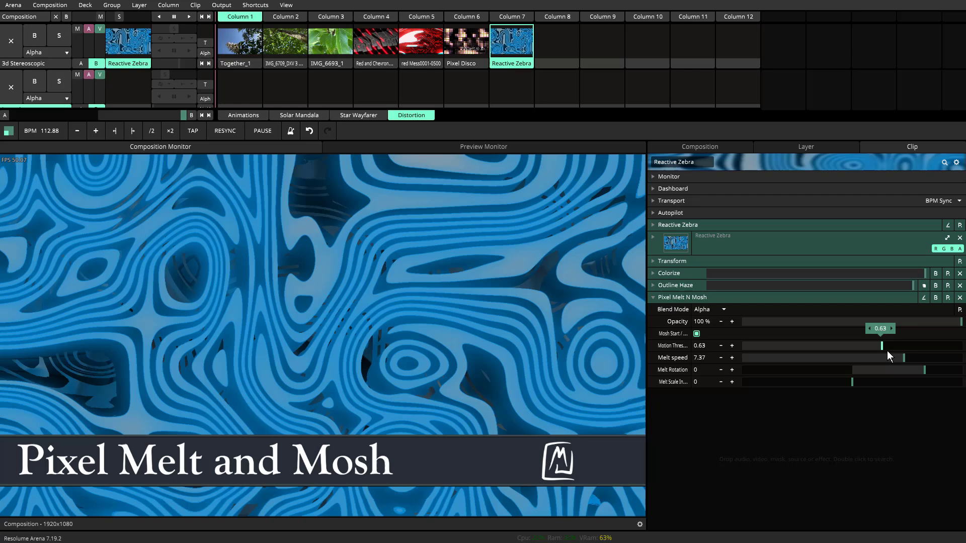